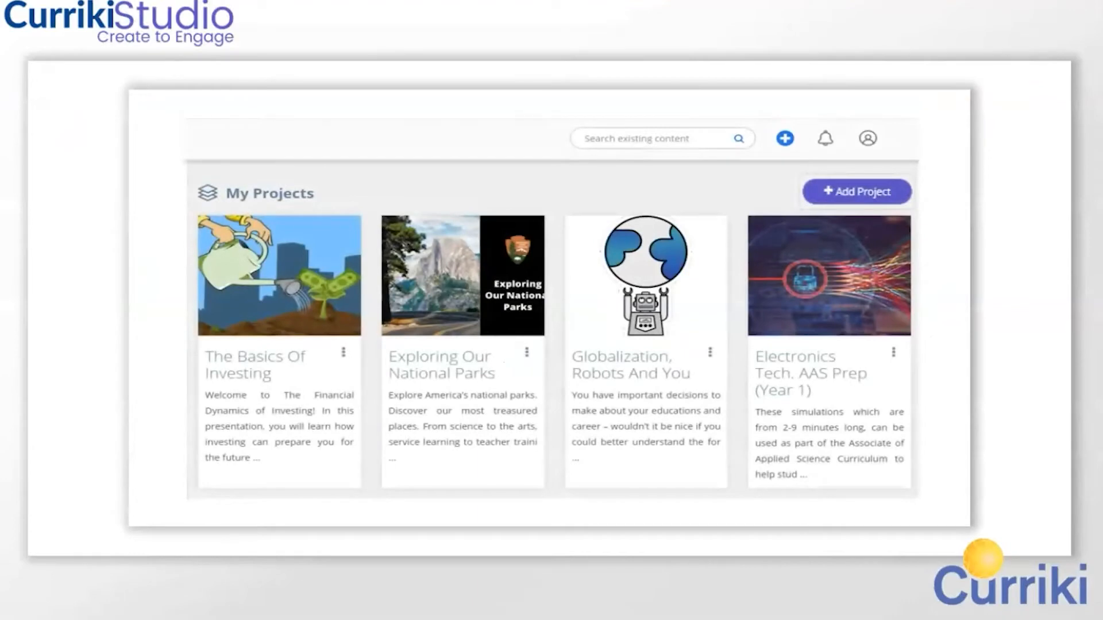
Step: Begin a new project from My Projects, named 'Financial Literacy for Kids'
left_click(855, 192)
type("Financial Literacy for Kids")
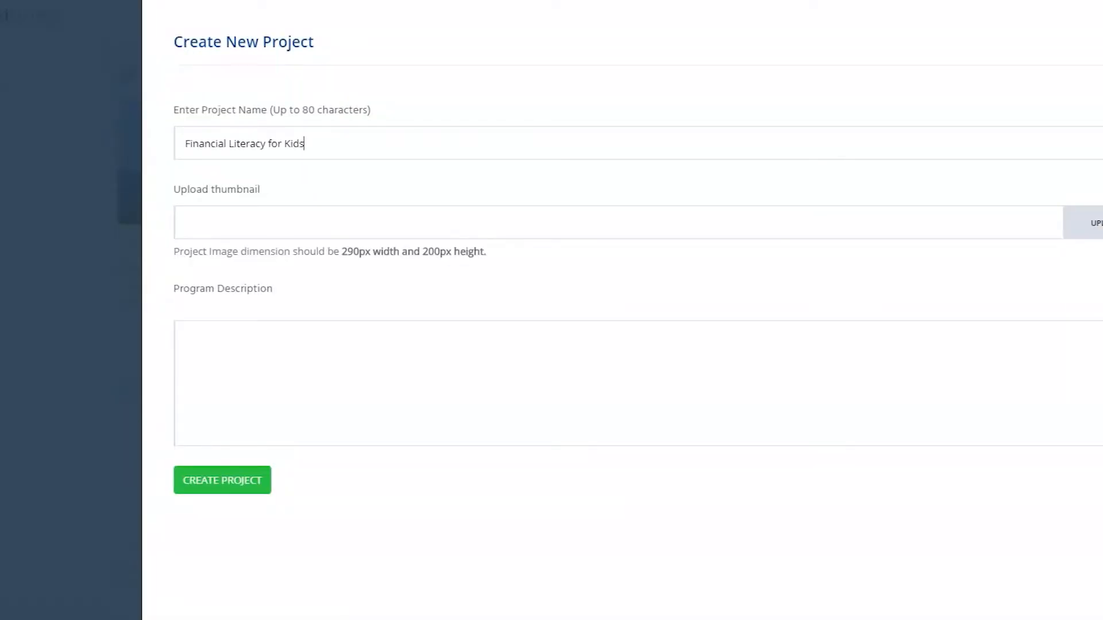
Step: Upload the boy-with-money thumbnail and enter the description 'Knowing what to do with your money can be hard, this course will teach you everything'
left_click(1095, 223)
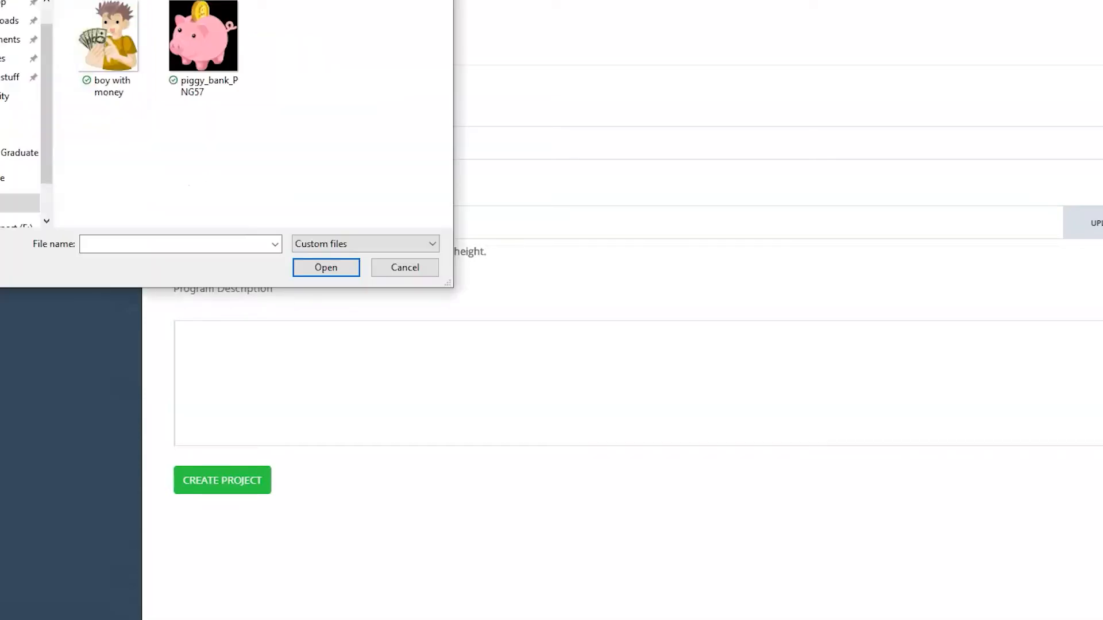
left_click(325, 268)
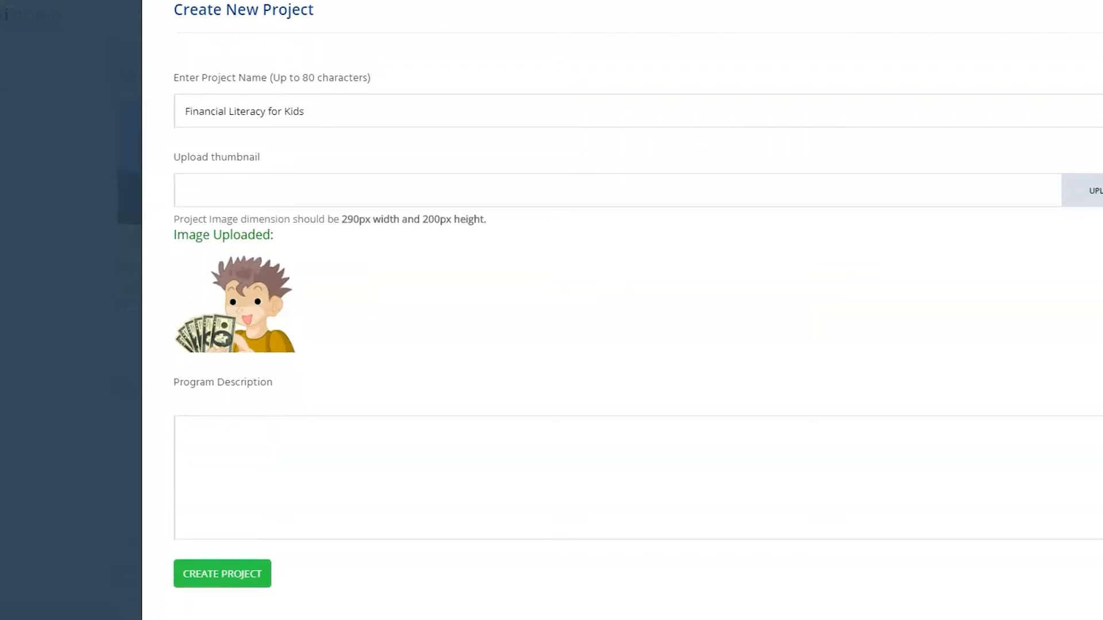
type("Knowing what to do with your money can be hard, this course will teach you everything you need to know.")
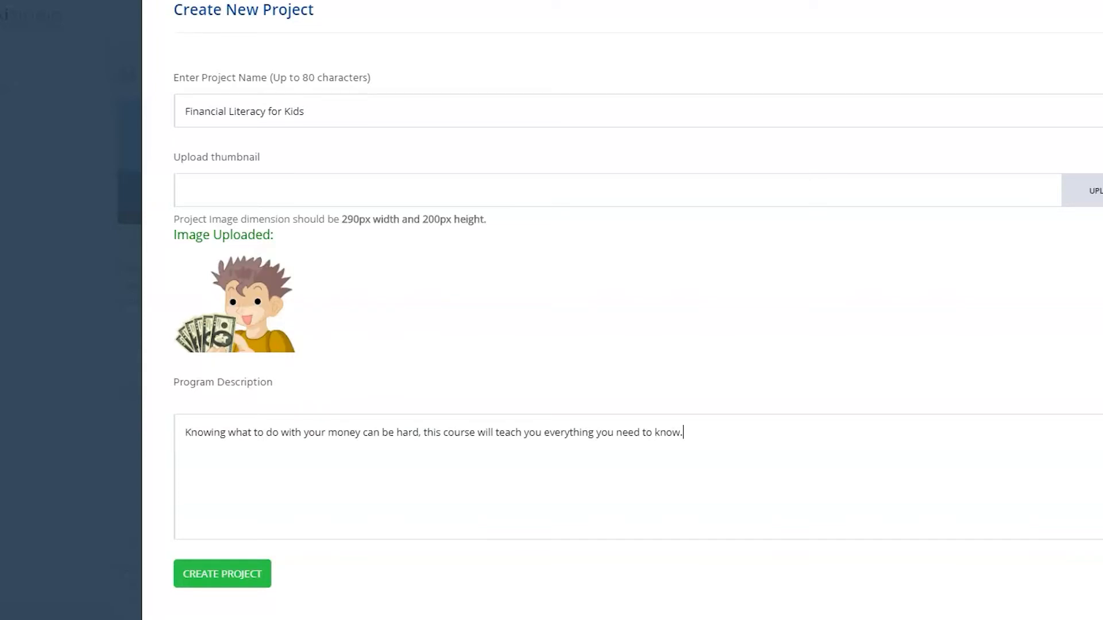
Step: Create the project and locate its new card among My Projects
left_click(222, 573)
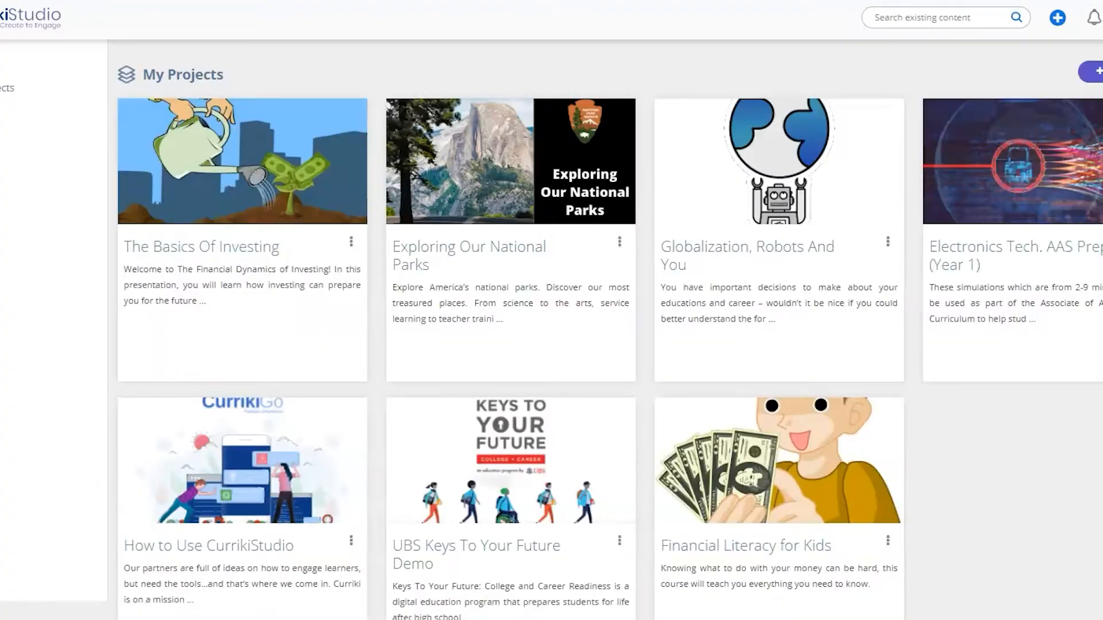
scroll("down", 3)
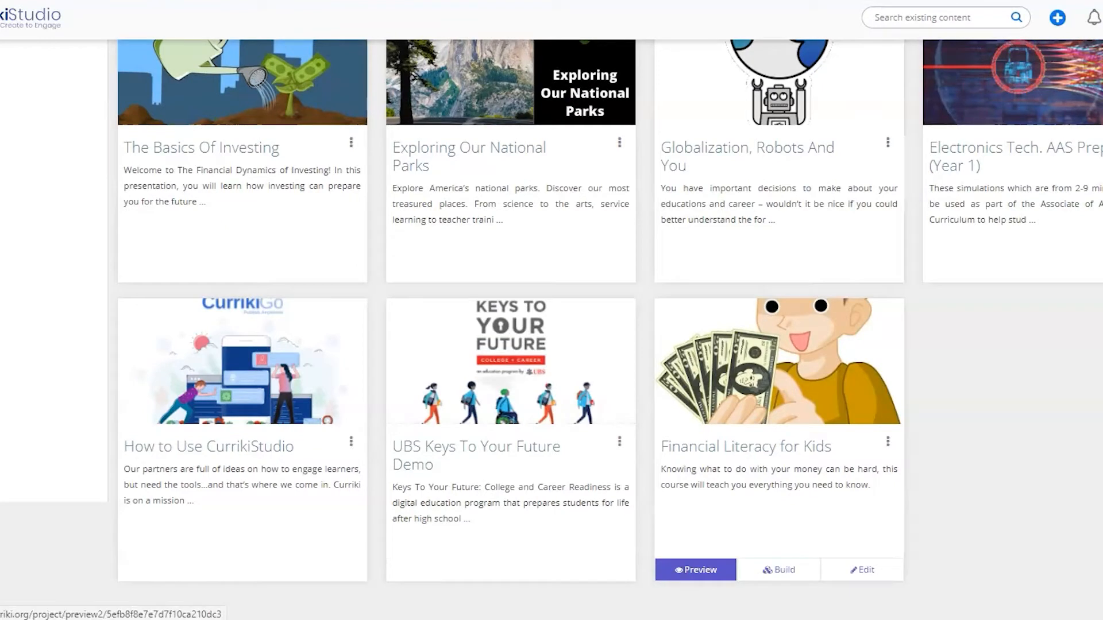
left_click(861, 570)
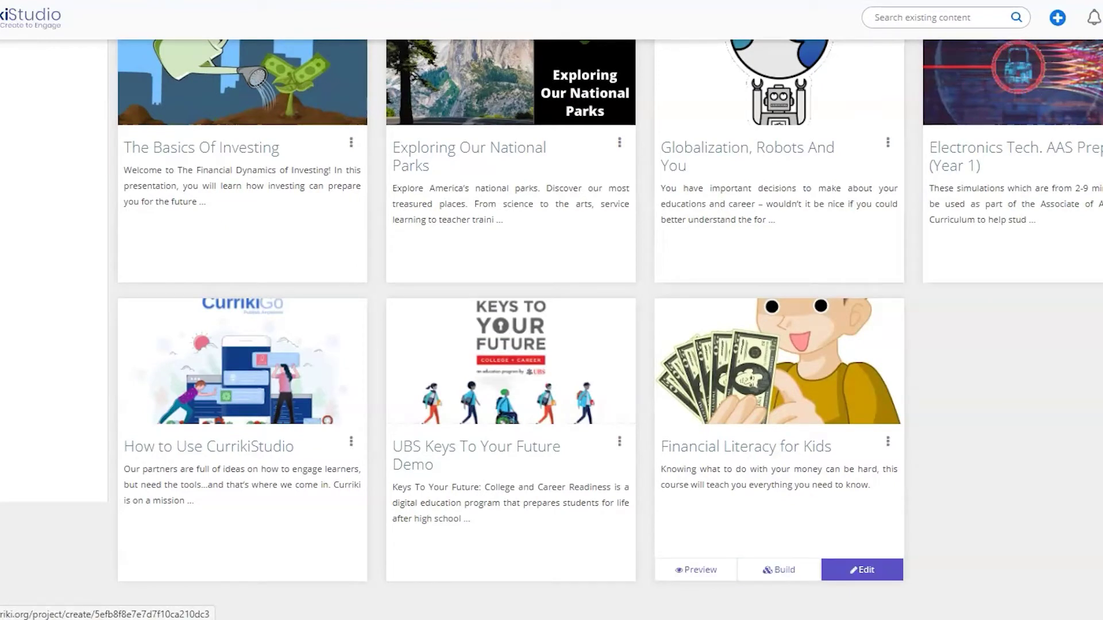
Step: Edit the project and add a new playlist titled 'E'
left_click(860, 570)
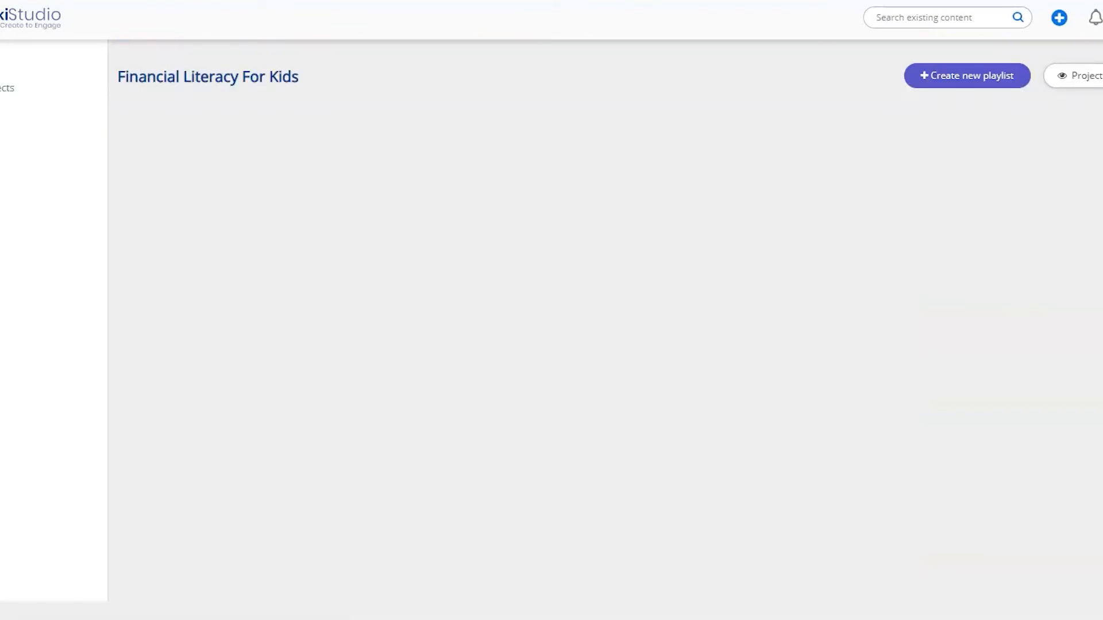
left_click(966, 76)
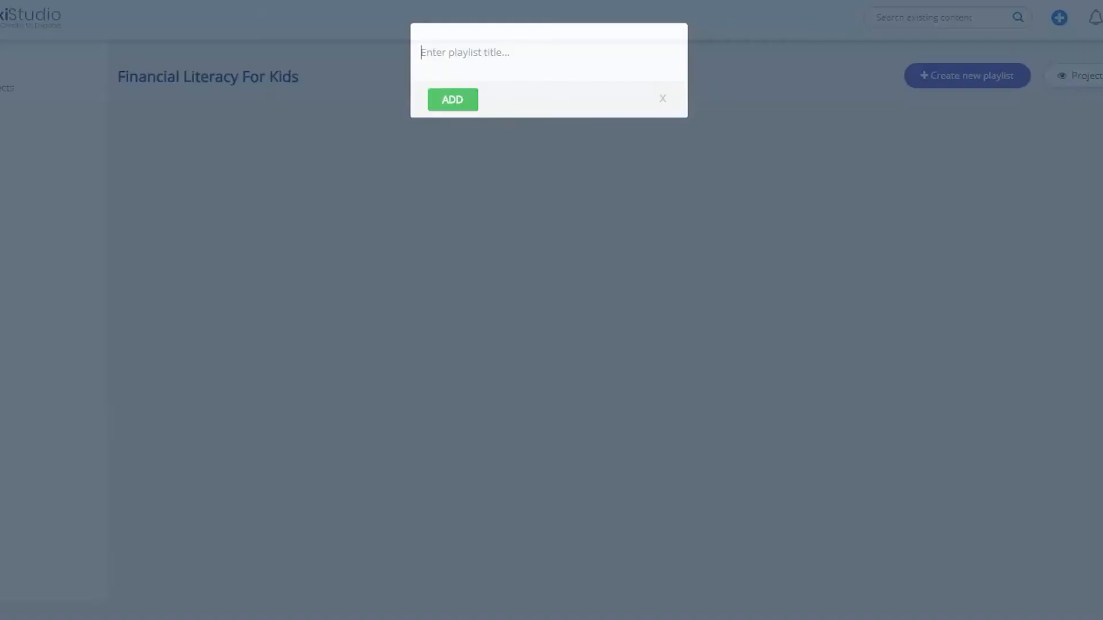
type("E")
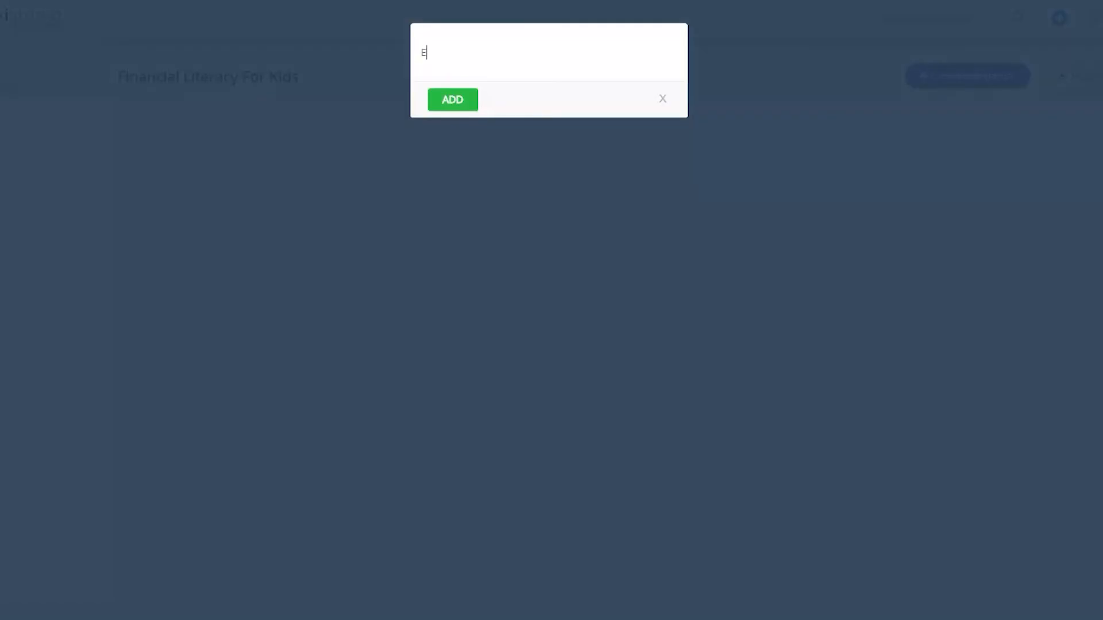
left_click(451, 99)
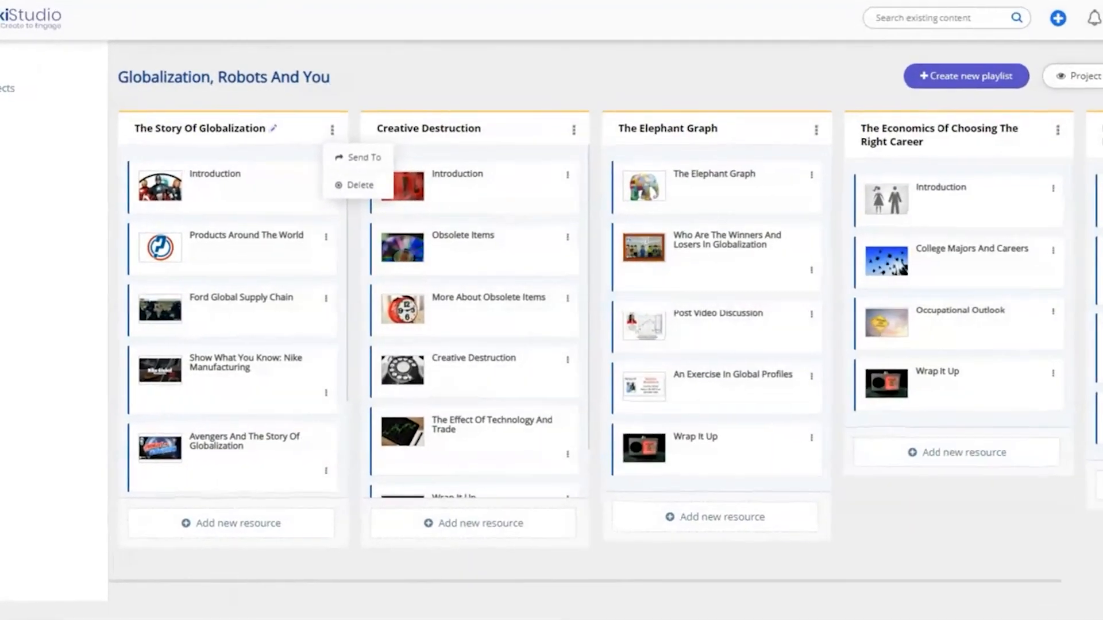
Step: Edit the first playlist's title, typing 'Avengers and the Story of' so far
left_click(273, 130)
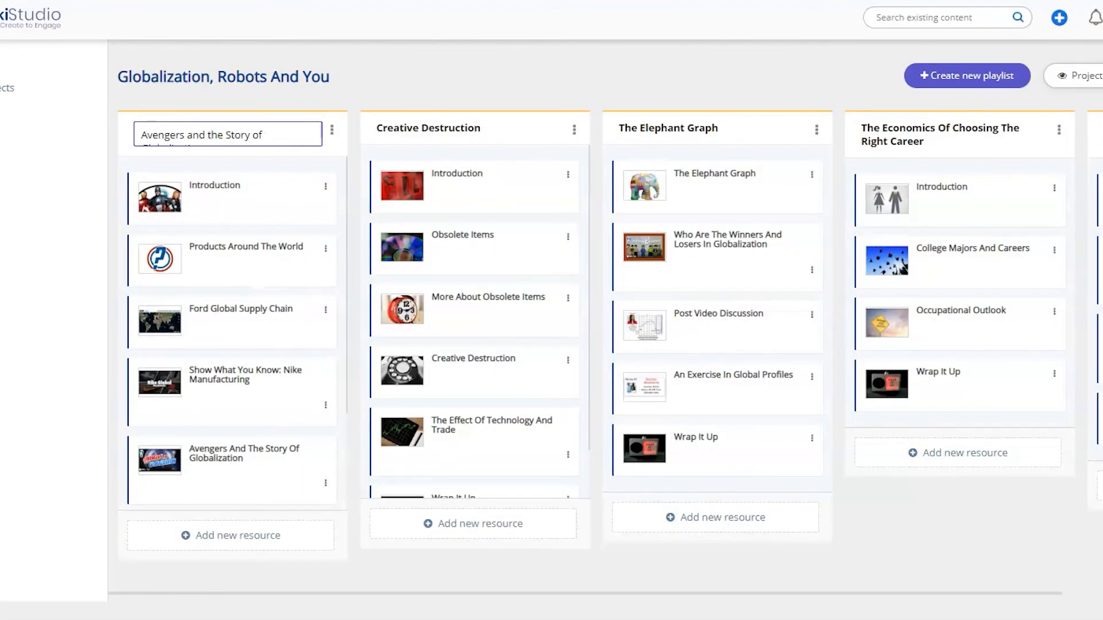